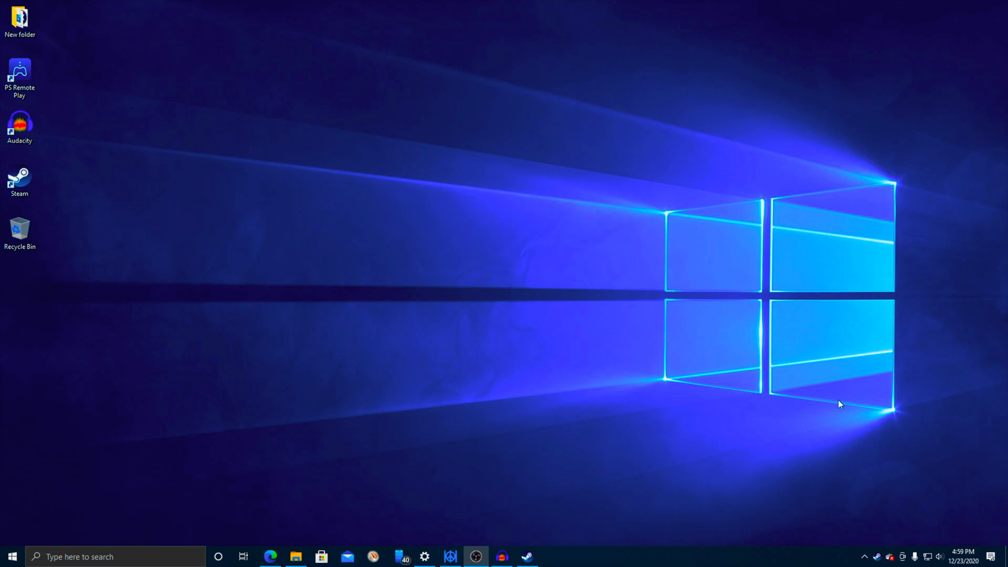
{"action": "mouse_move", "coordinate": [270, 557]}
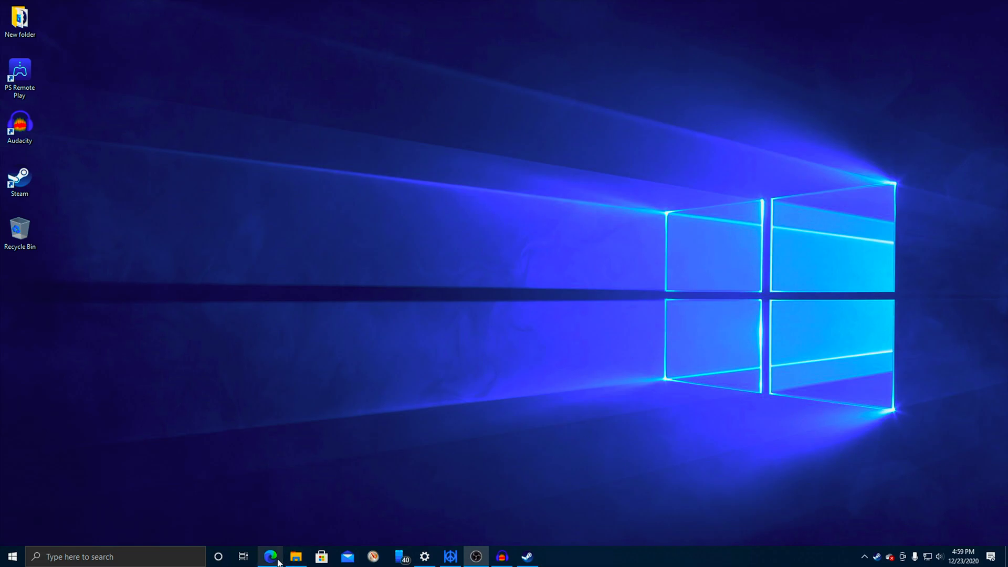
Bring up Sony's PS Remote Play page for controlling a PS5 from a Windows PC in Edge.
{"action": "left_click", "coordinate": [270, 557]}
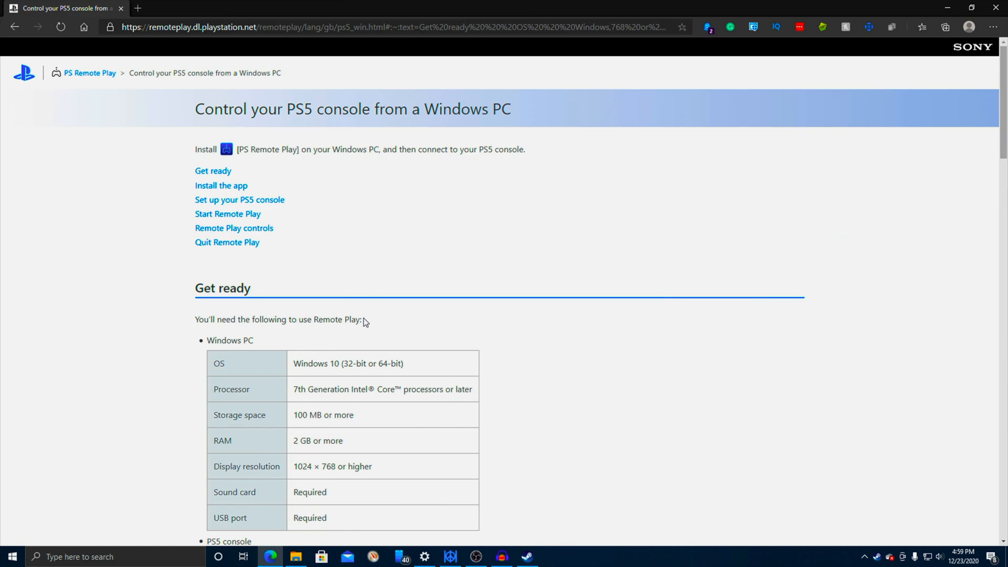
{"action": "mouse_move", "coordinate": [826, 147]}
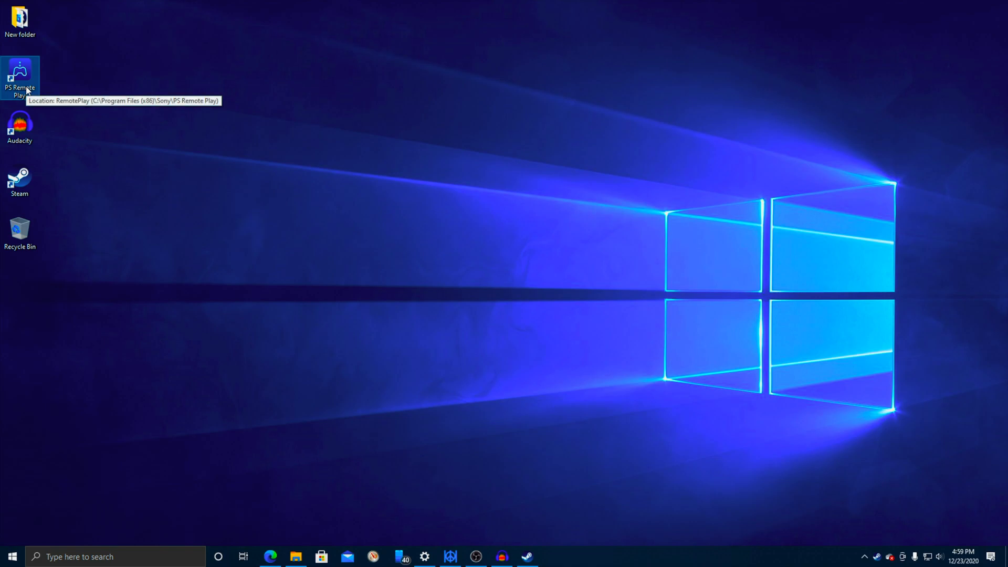
Launch PS Remote Play and save PS5 Resolution as 1080p in Video Quality settings.
{"action": "double_click", "coordinate": [20, 75]}
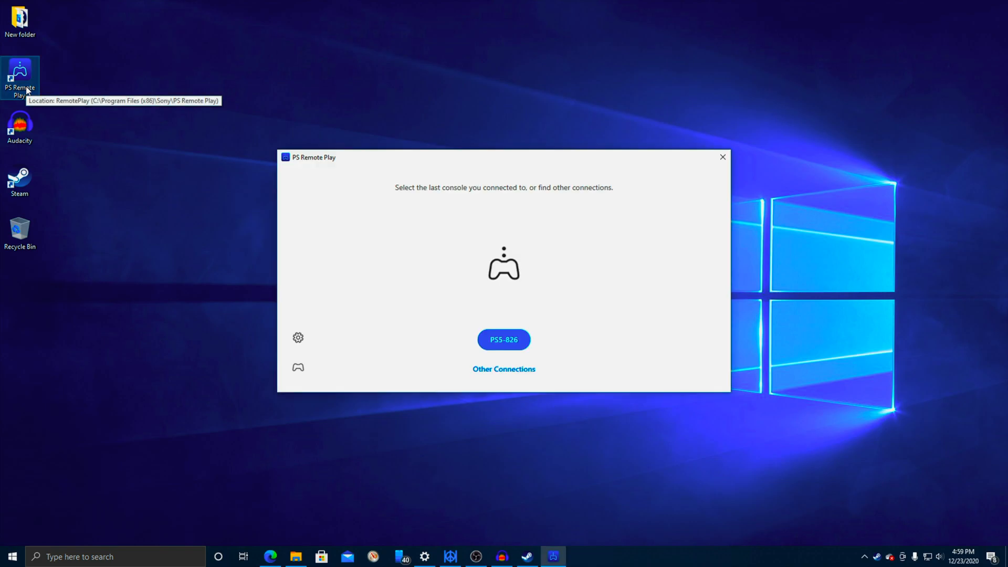
{"action": "left_click", "coordinate": [298, 337]}
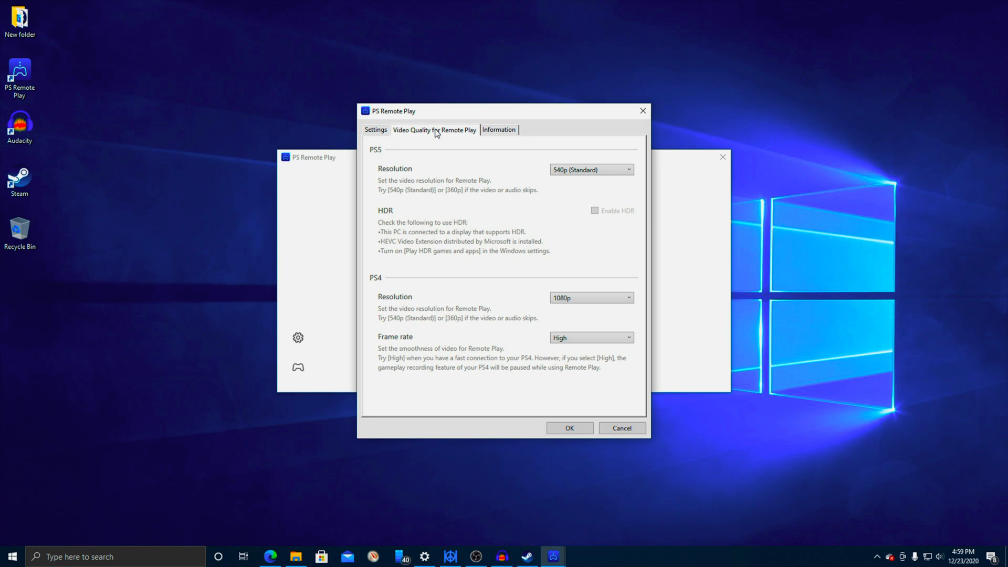
{"action": "mouse_move", "coordinate": [435, 135]}
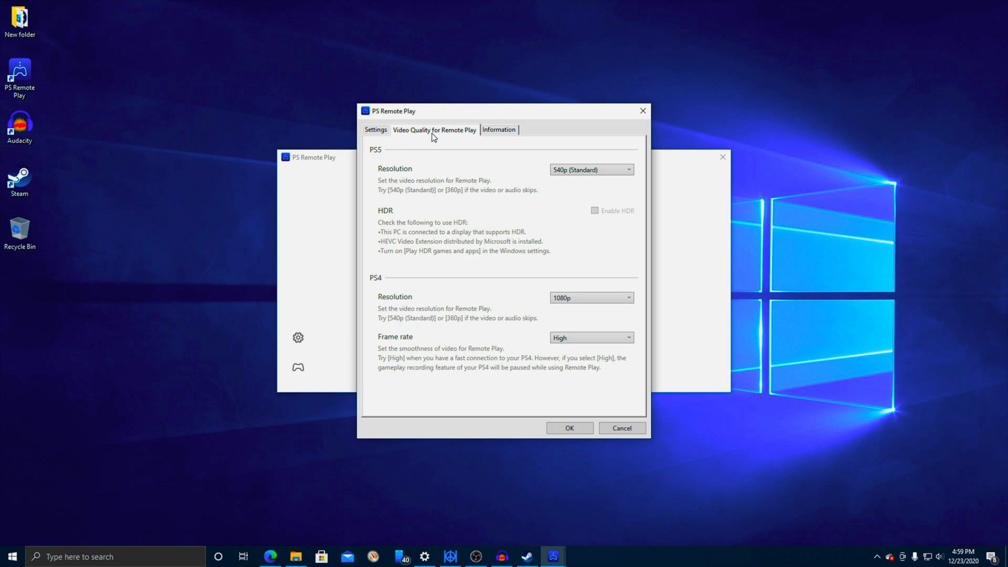
{"action": "left_click", "coordinate": [589, 170]}
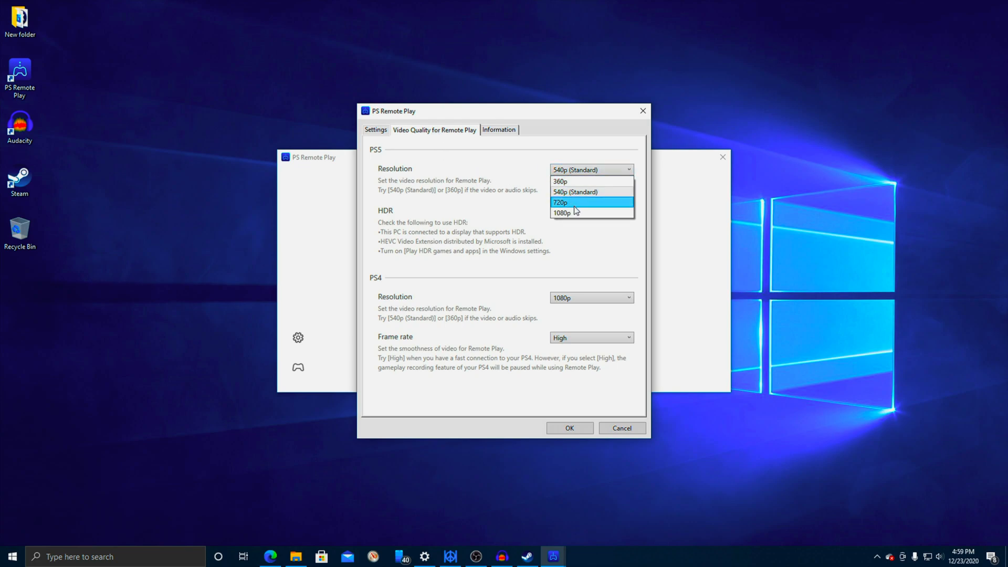
{"action": "left_click", "coordinate": [568, 213]}
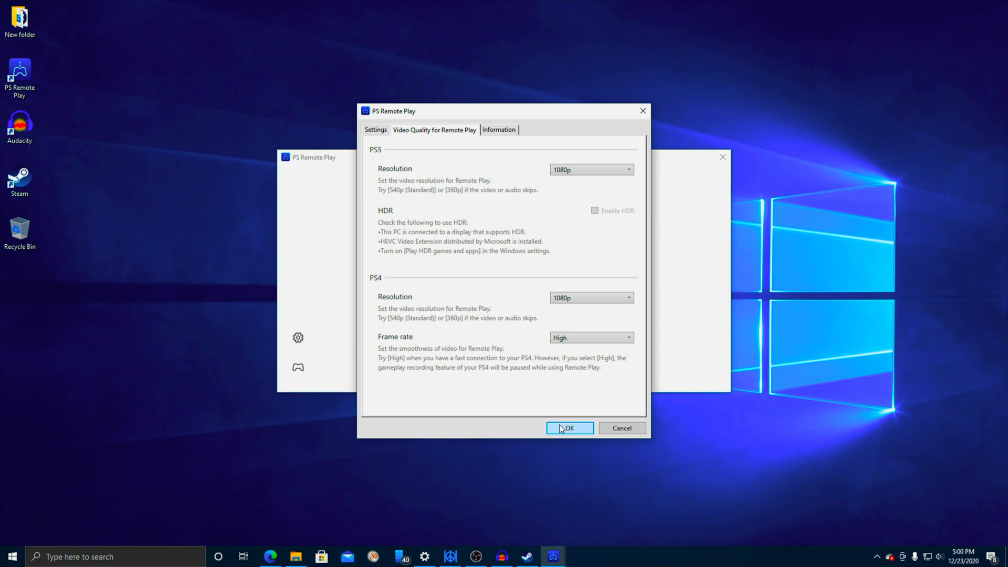
{"action": "left_click", "coordinate": [569, 429]}
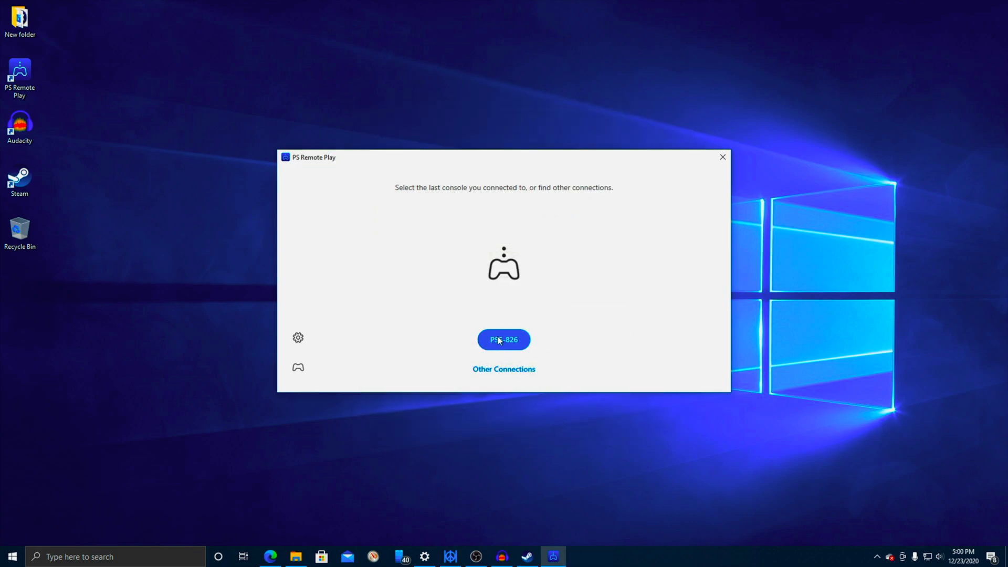
Connect to PS5-826, make the stream full screen, and switch to OBS Studio.
{"action": "left_click", "coordinate": [504, 340]}
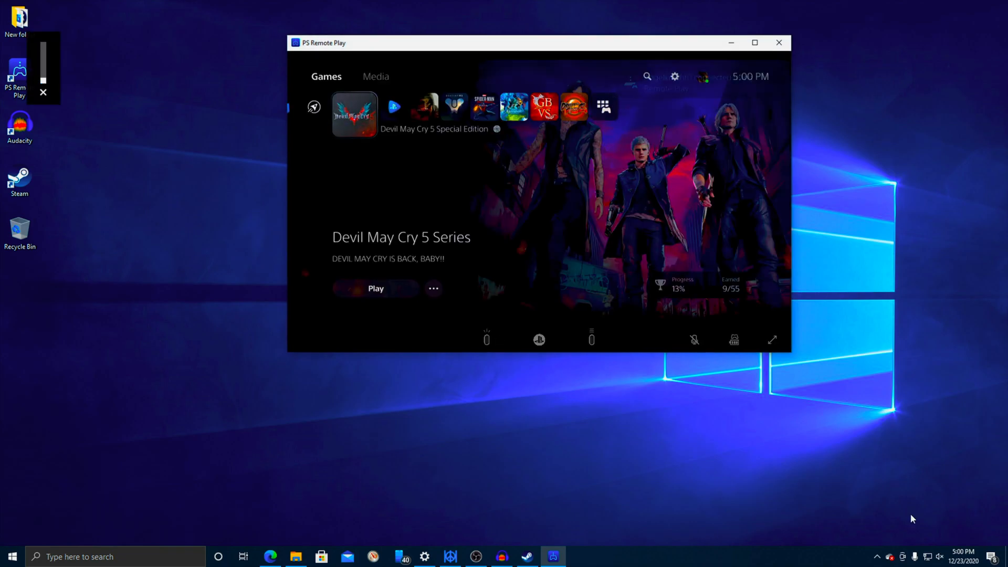
{"action": "left_click", "coordinate": [756, 42]}
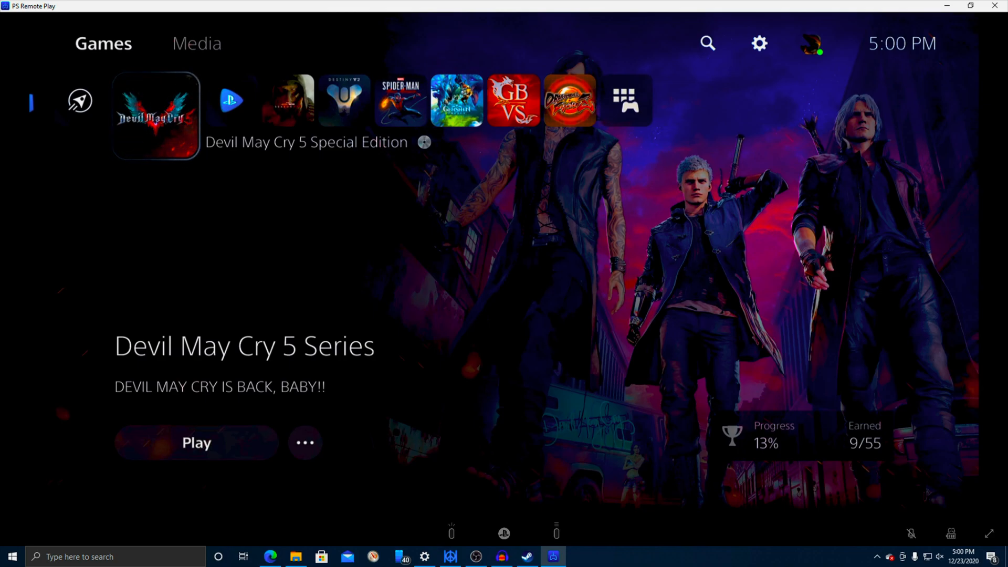
{"action": "left_click", "coordinate": [970, 6]}
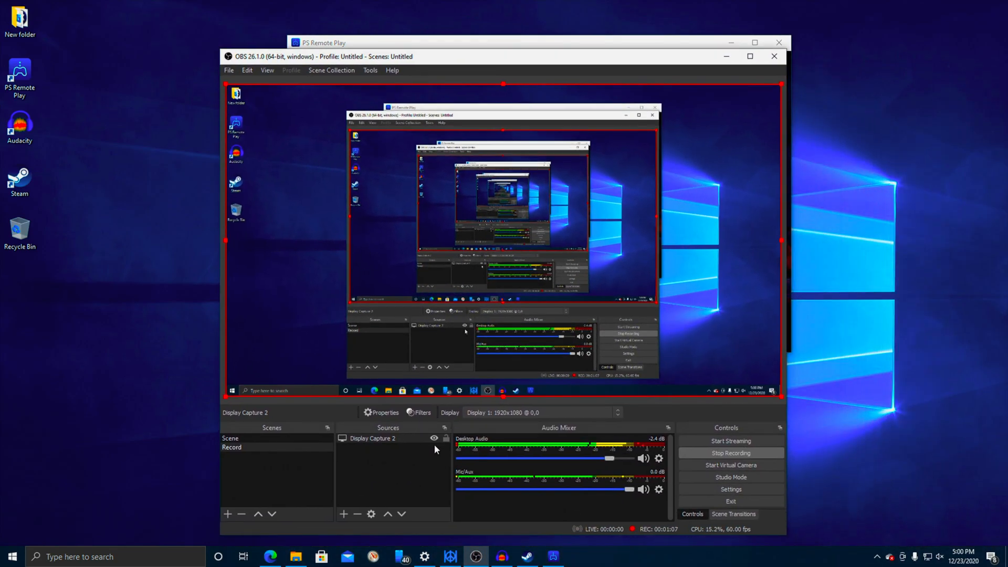
{"action": "mouse_move", "coordinate": [748, 74]}
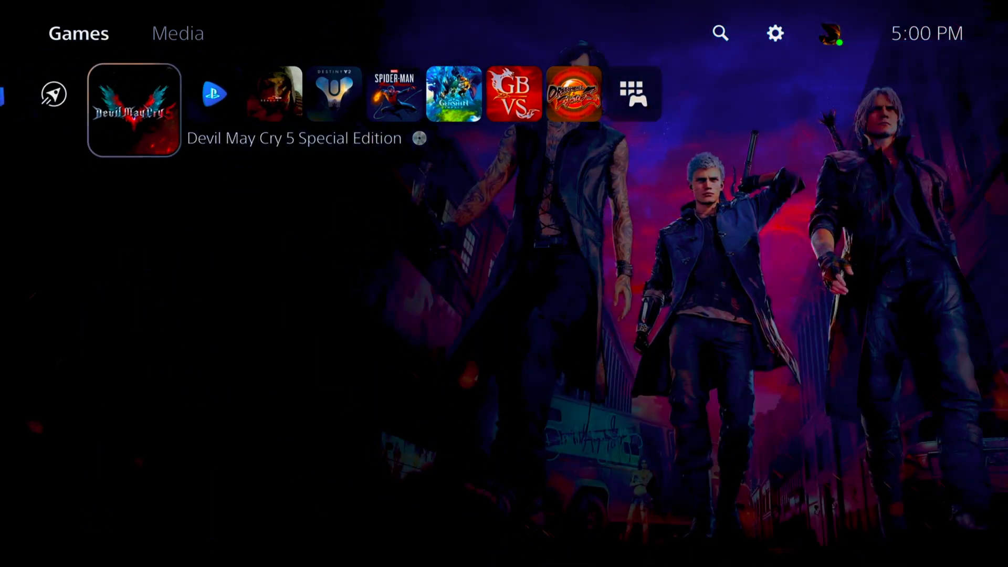
{"action": "left_click", "coordinate": [132, 95]}
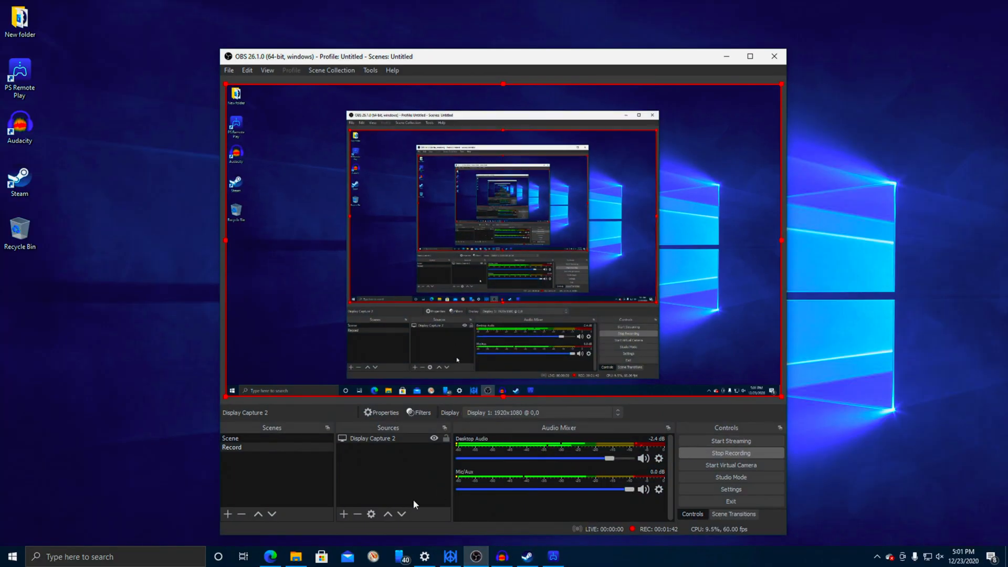
Open OBS Settings from the File menu to view the Video page.
{"action": "left_click", "coordinate": [228, 70]}
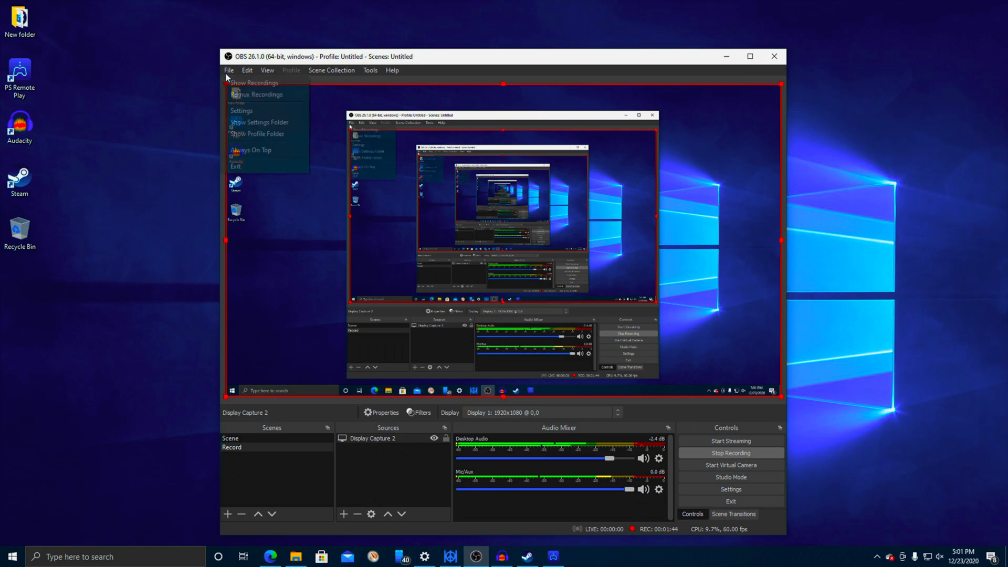
{"action": "left_click", "coordinate": [241, 110]}
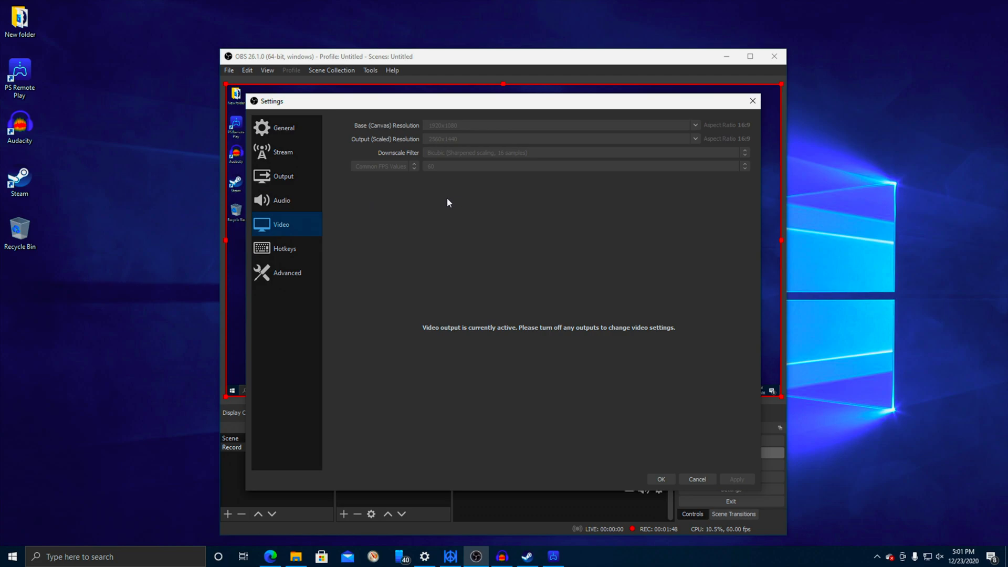
{"action": "mouse_move", "coordinate": [442, 144]}
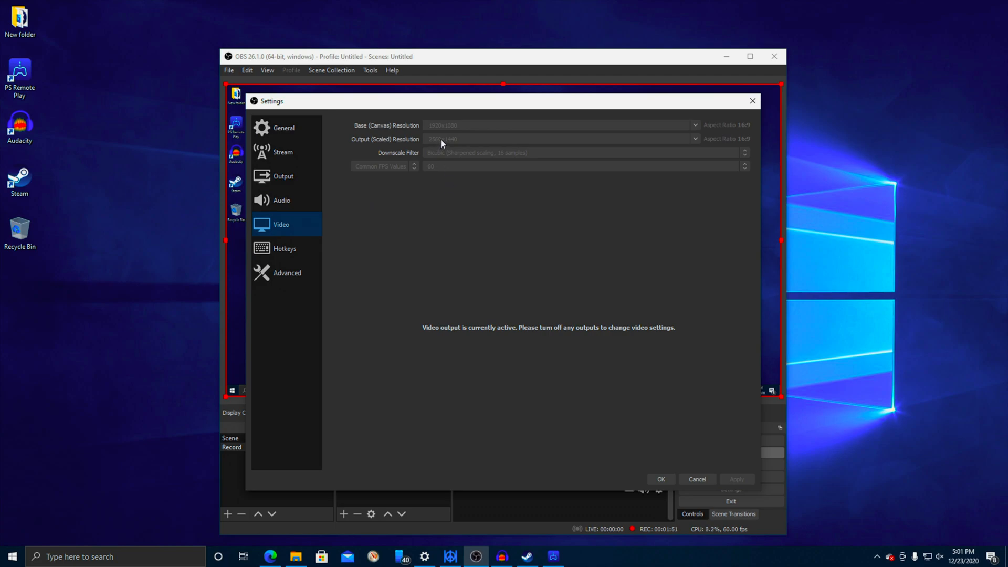